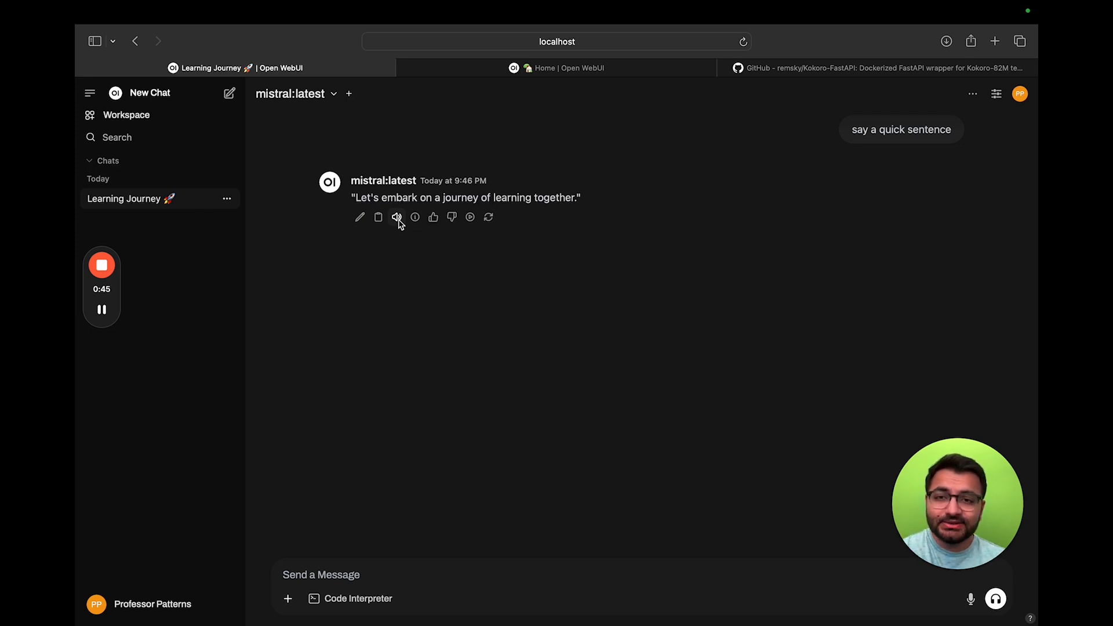
Play the mistral reply 'Let's embark on a journey of learning together.' aloud.
{"action": "left_click", "coordinate": [397, 217]}
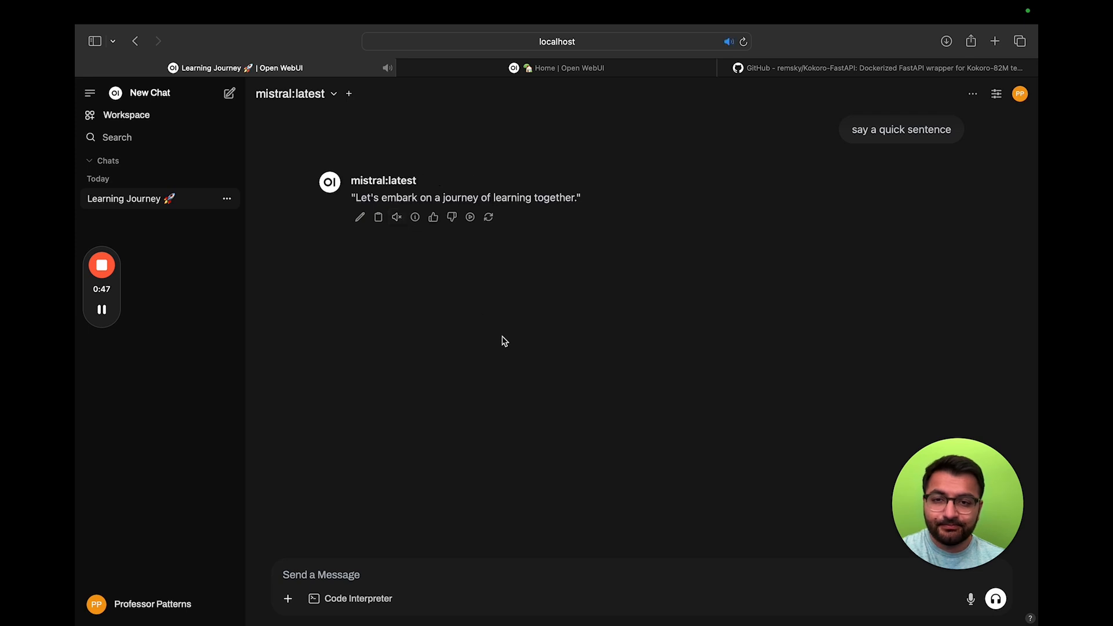
{"action": "mouse_move", "coordinate": [430, 260]}
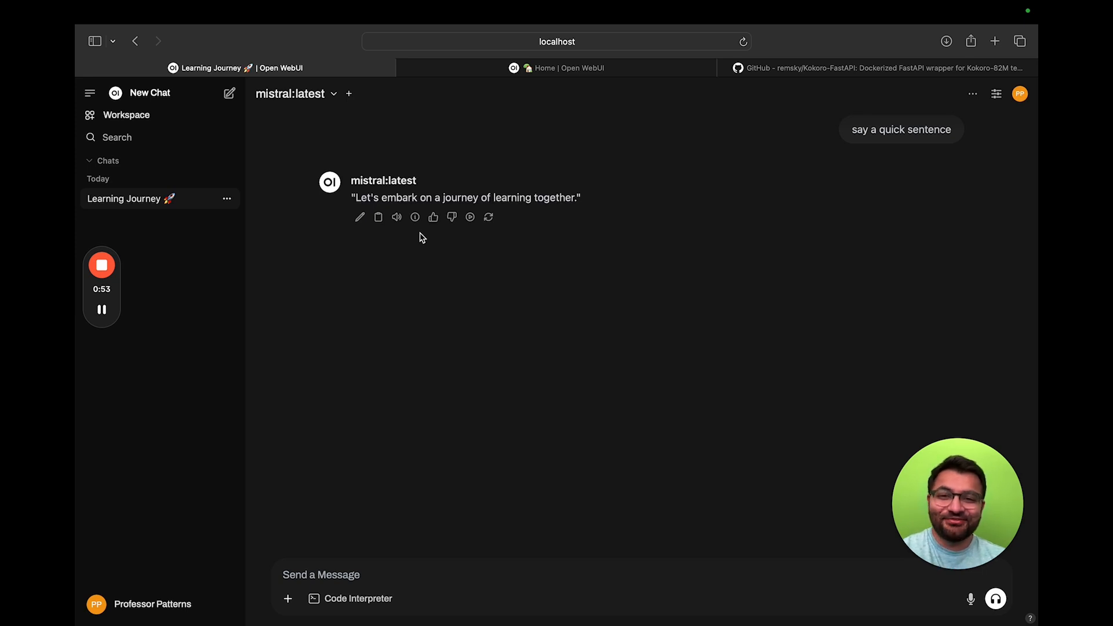
{"action": "mouse_move", "coordinate": [195, 562]}
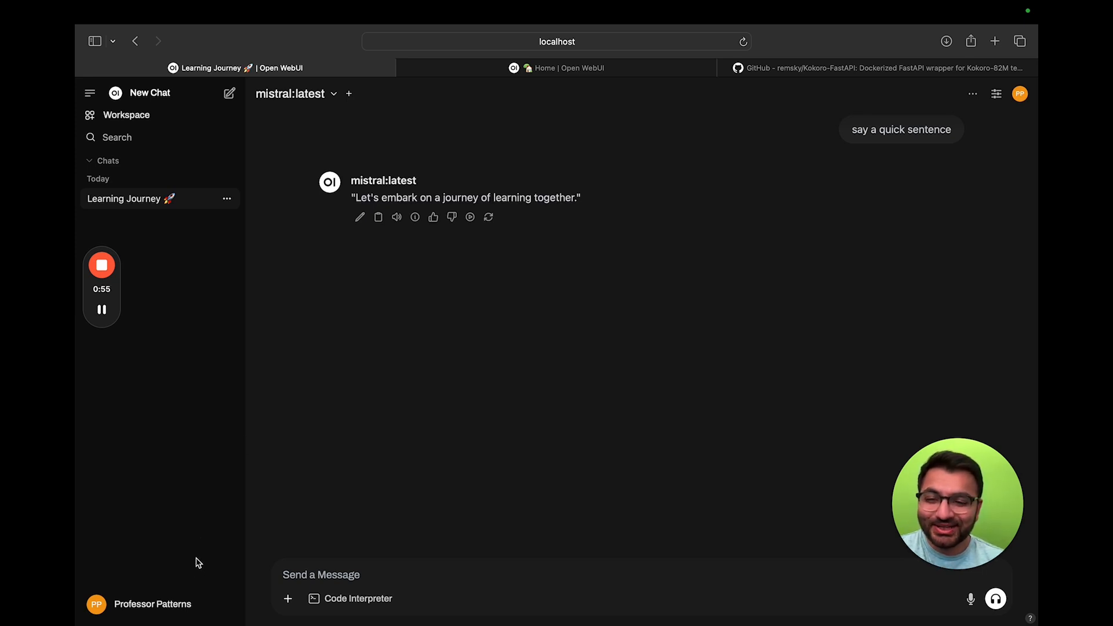
{"action": "mouse_move", "coordinate": [539, 346]}
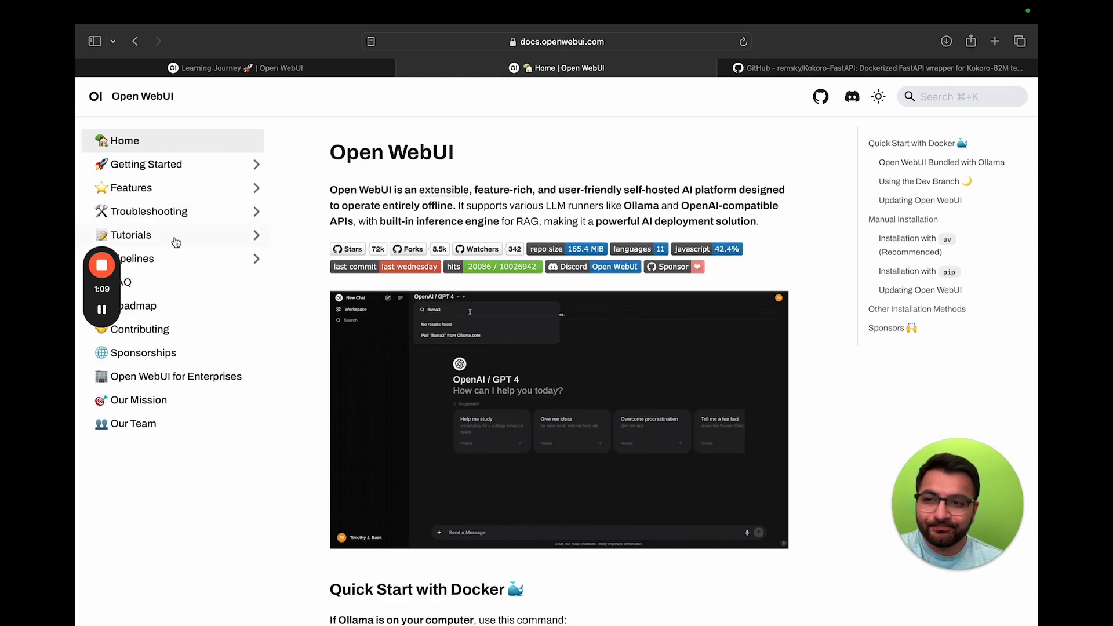
Go from the Text-to-Speech tutorials' Kokoro-FastAPI Using Docker page to its GitHub repository.
{"action": "left_click", "coordinate": [132, 235]}
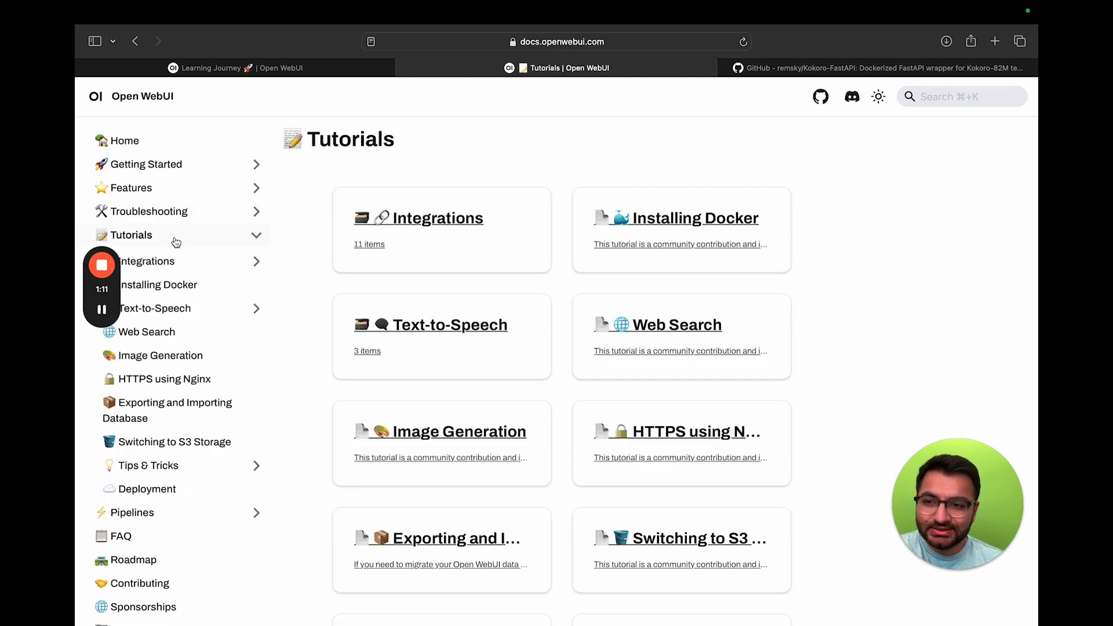
{"action": "left_click", "coordinate": [179, 308]}
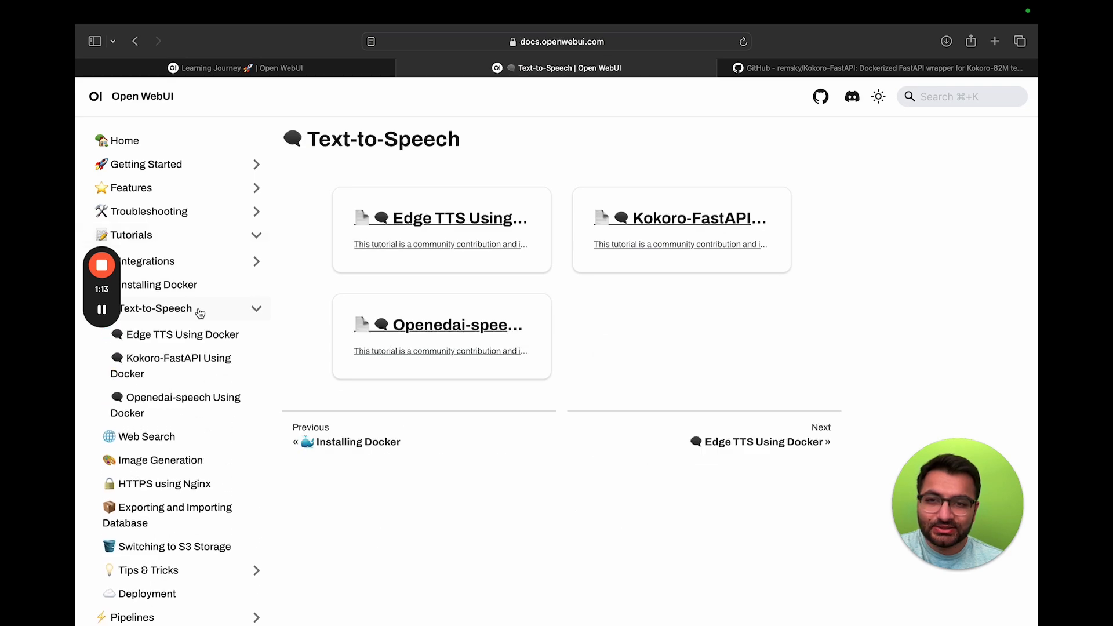
{"action": "mouse_move", "coordinate": [723, 226]}
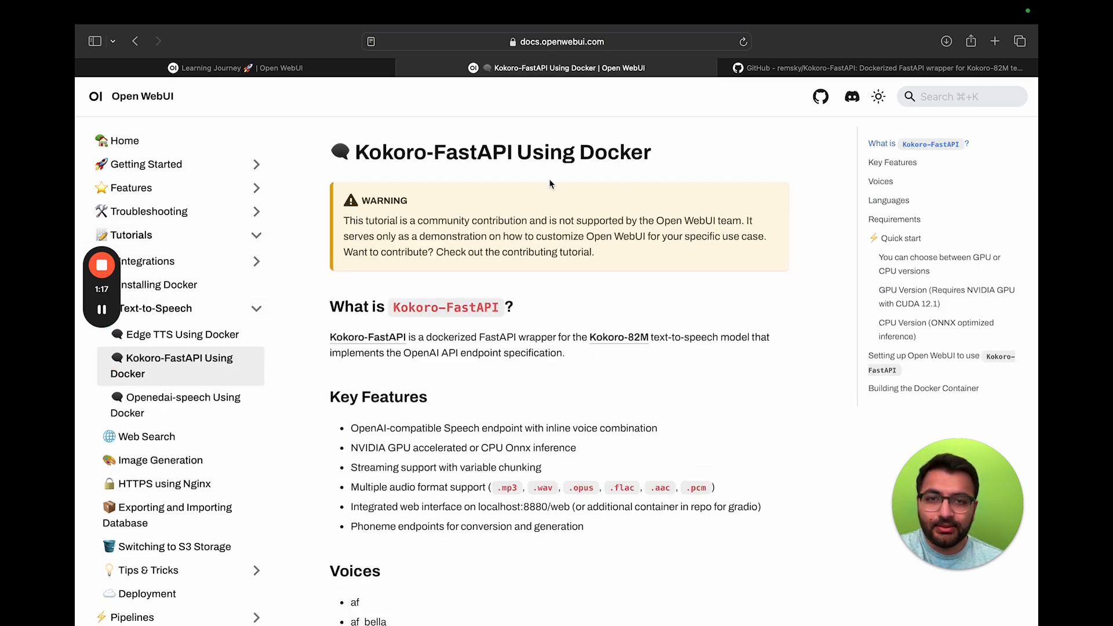
{"action": "scroll", "scroll_direction": "down", "scroll_amount": 3}
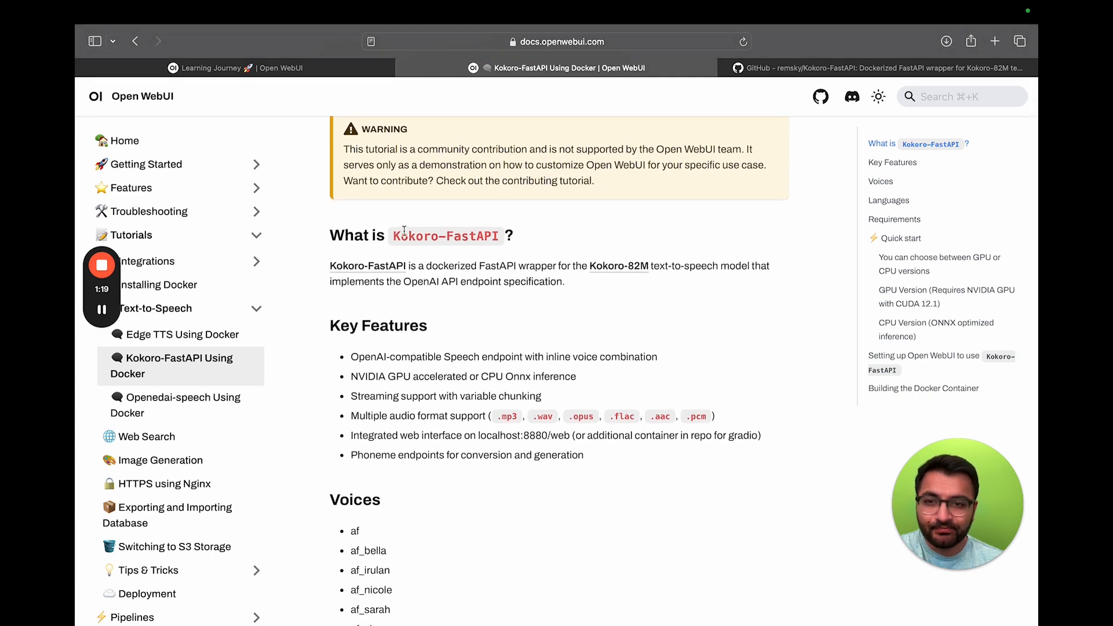
{"action": "left_click", "coordinate": [994, 41]}
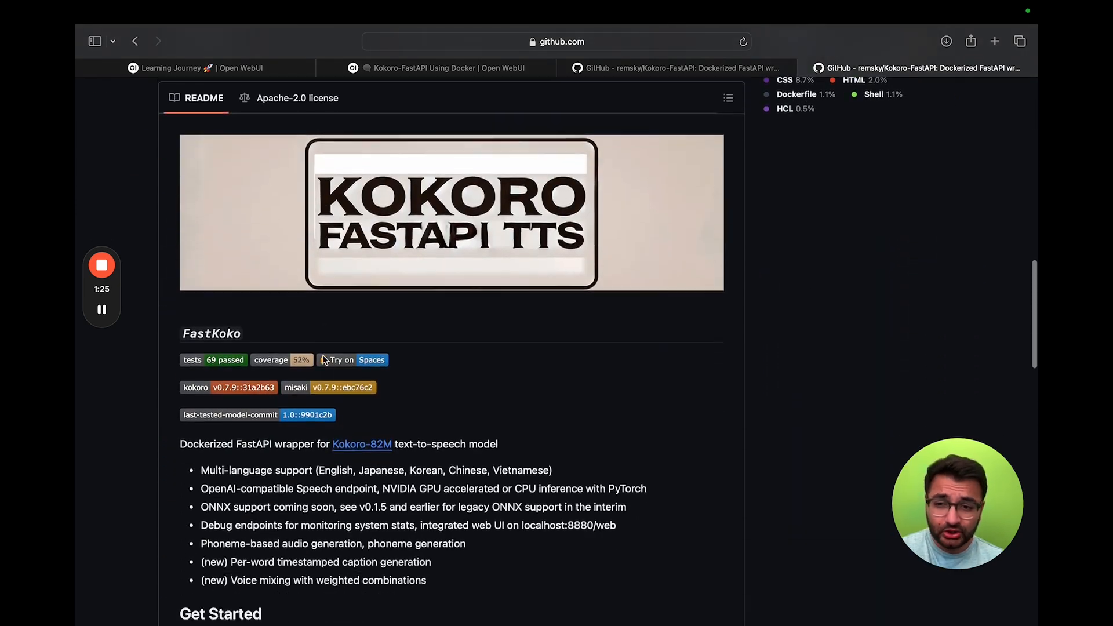
Expand the README's Quickest Start section and copy the CPU docker run command.
{"action": "scroll", "scroll_direction": "down", "scroll_amount": 3}
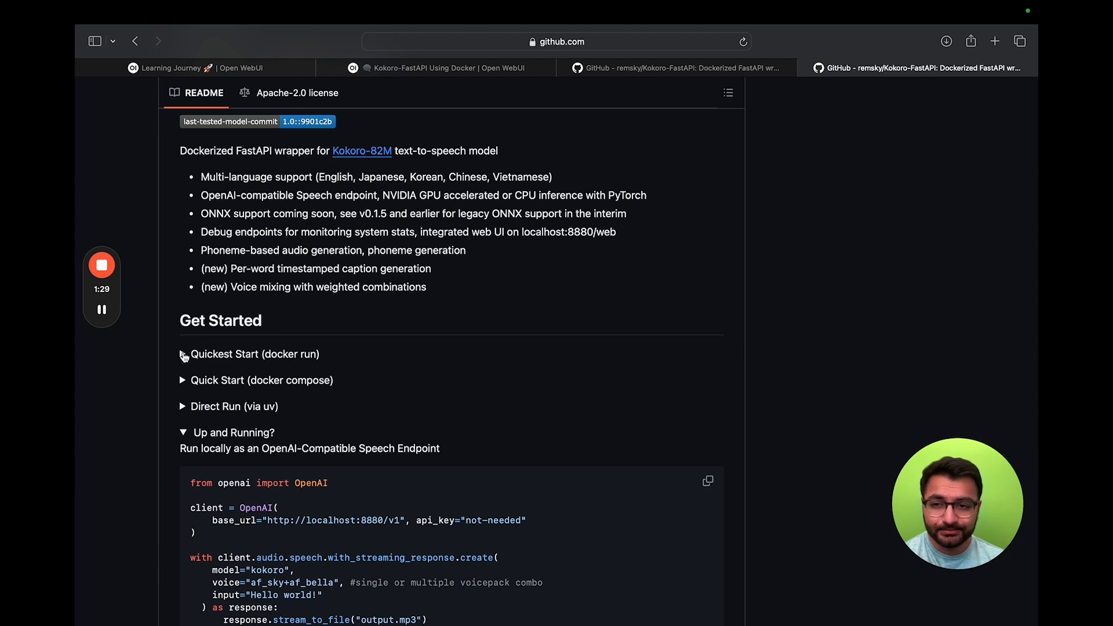
{"action": "left_click", "coordinate": [183, 354]}
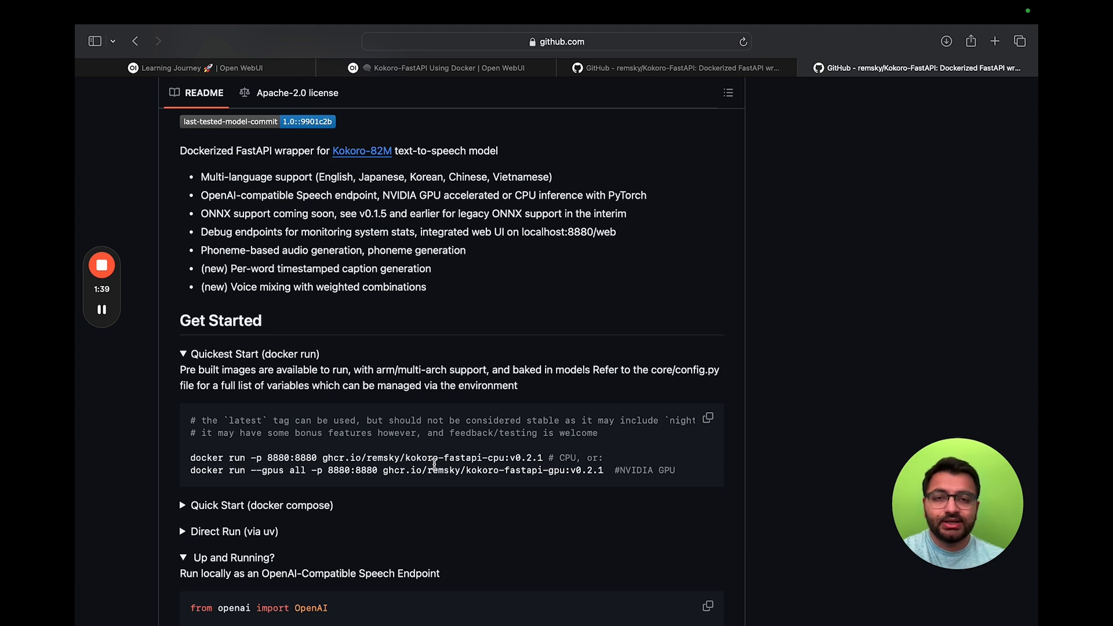
{"action": "mouse_move", "coordinate": [508, 452]}
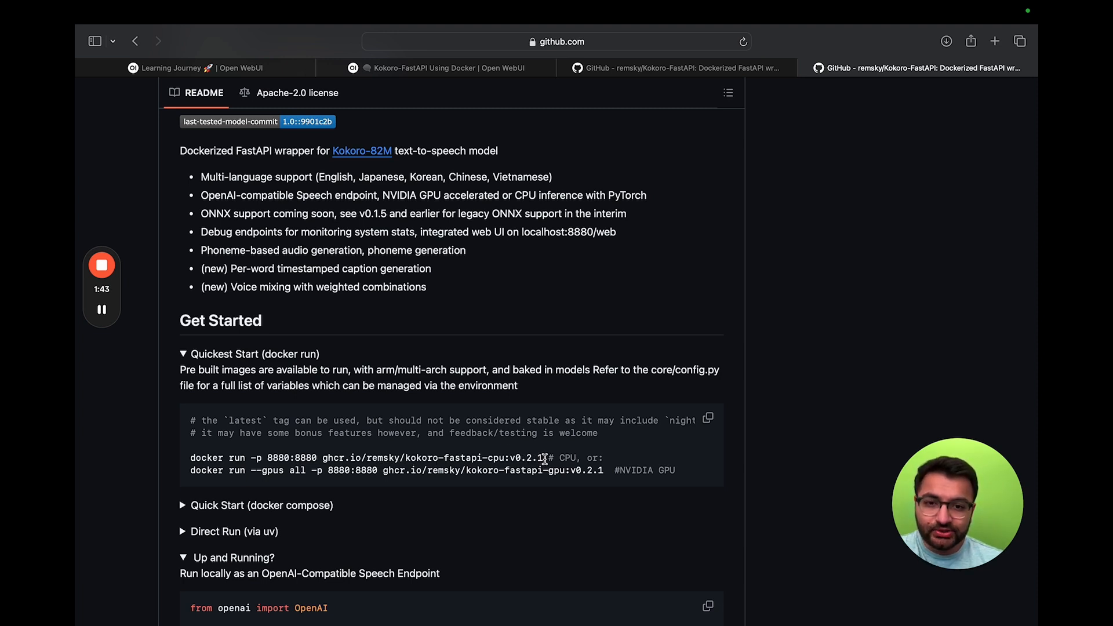
{"action": "left_click_drag", "start_coordinate": [257, 457], "coordinate": [541, 457]}
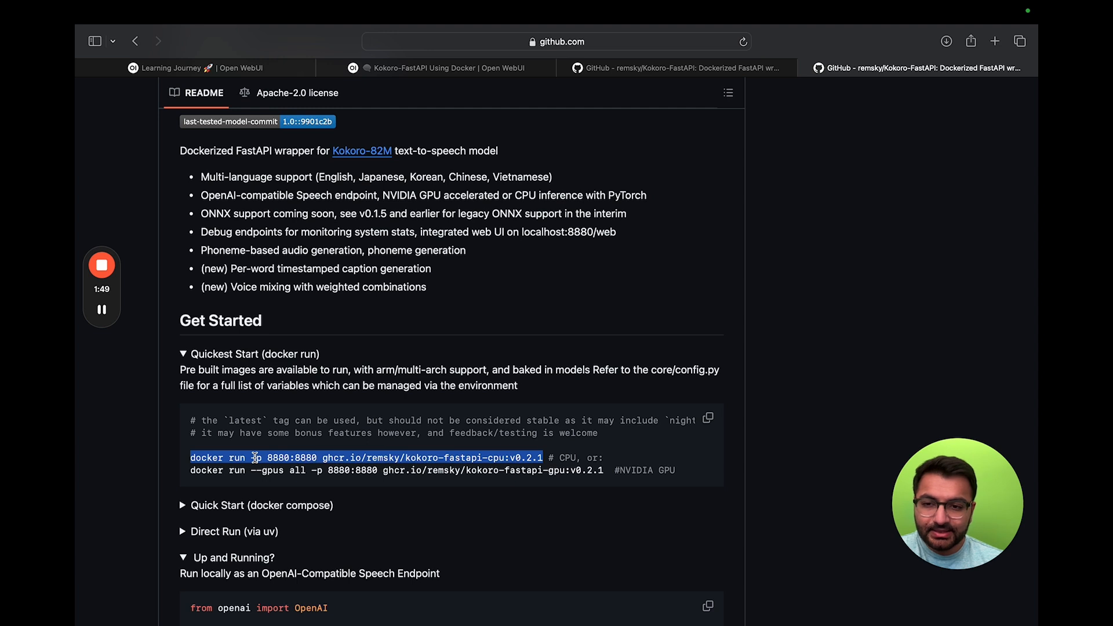
{"action": "right_click", "coordinate": [256, 458]}
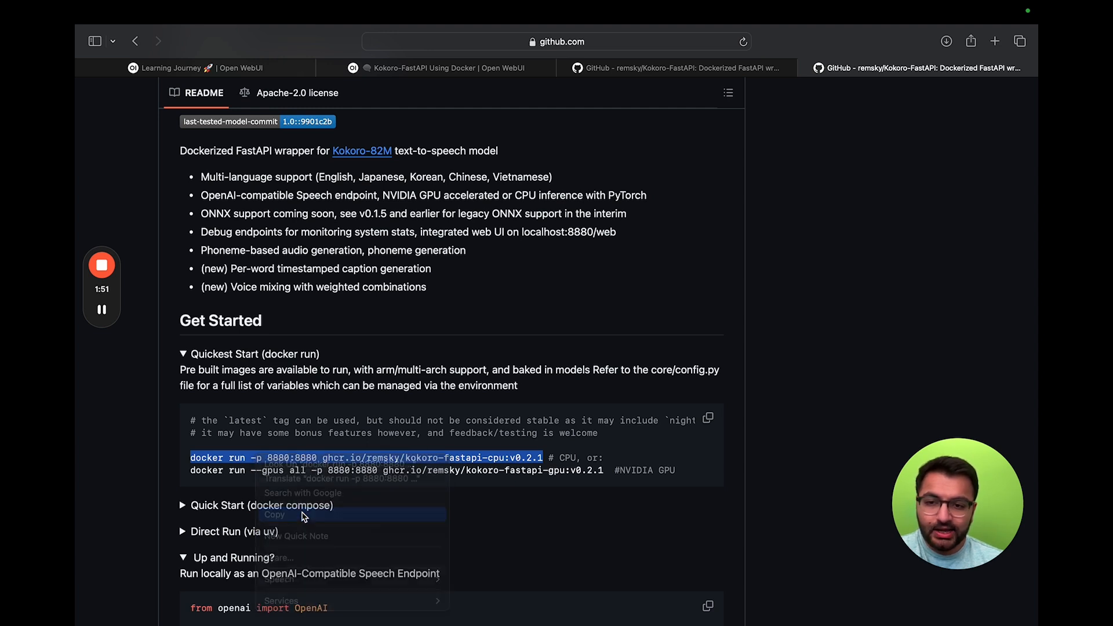
{"action": "left_click", "coordinate": [274, 515]}
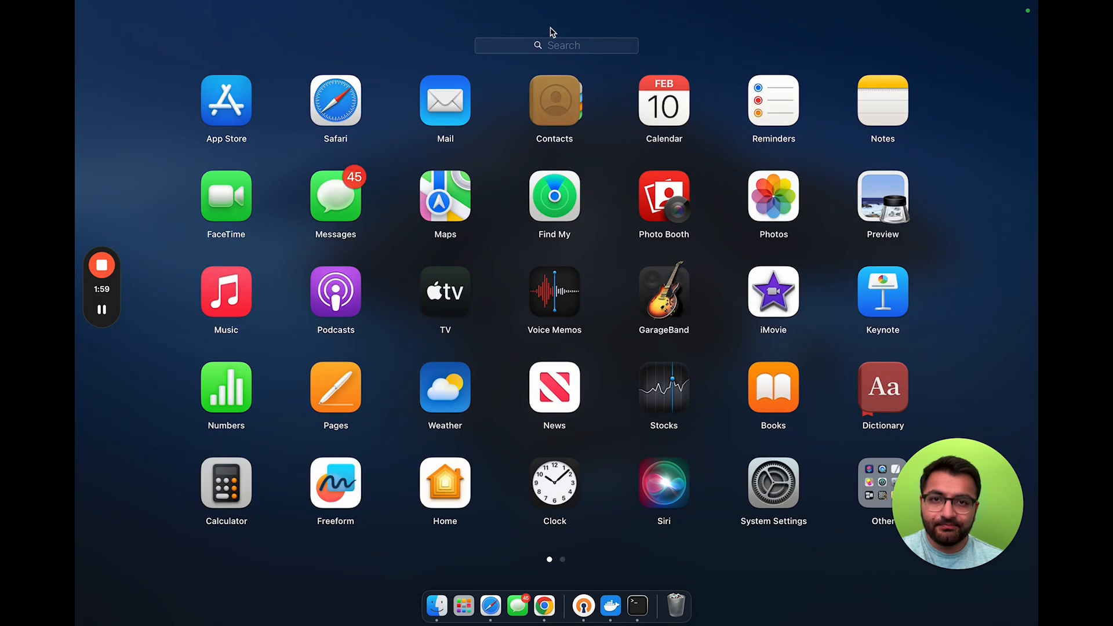
Run 'docker run -p 8880:8880 ghcr.io/remsky/kokoro-fastapi-cpu:v0.2.1' in Terminal, then return to Open WebUI.
{"action": "type", "text": "terminal"}
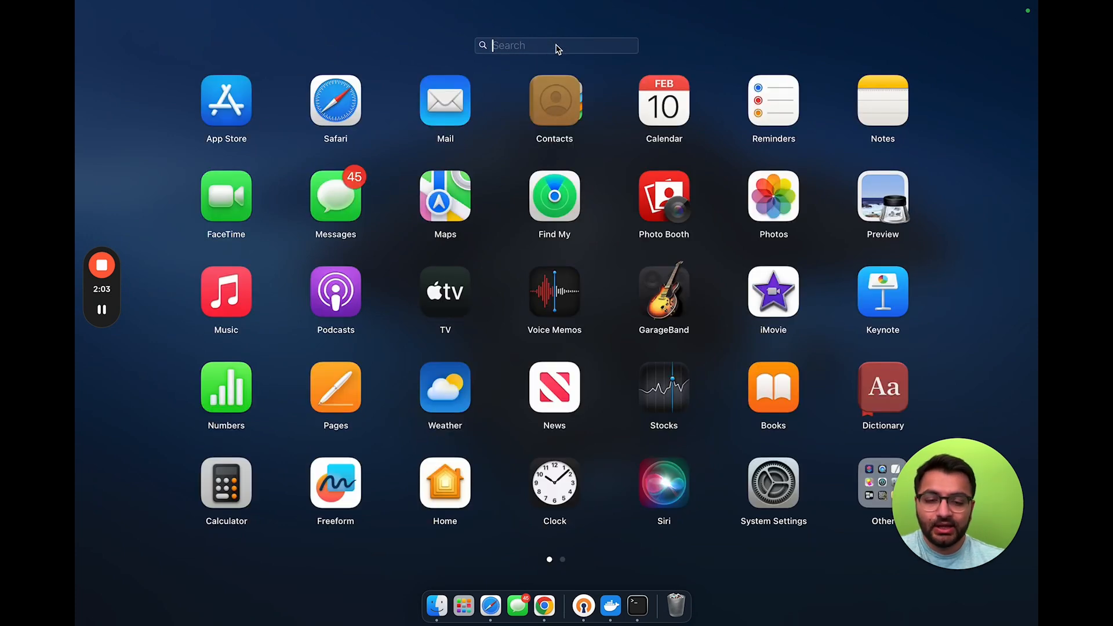
{"action": "left_click", "coordinate": [637, 605]}
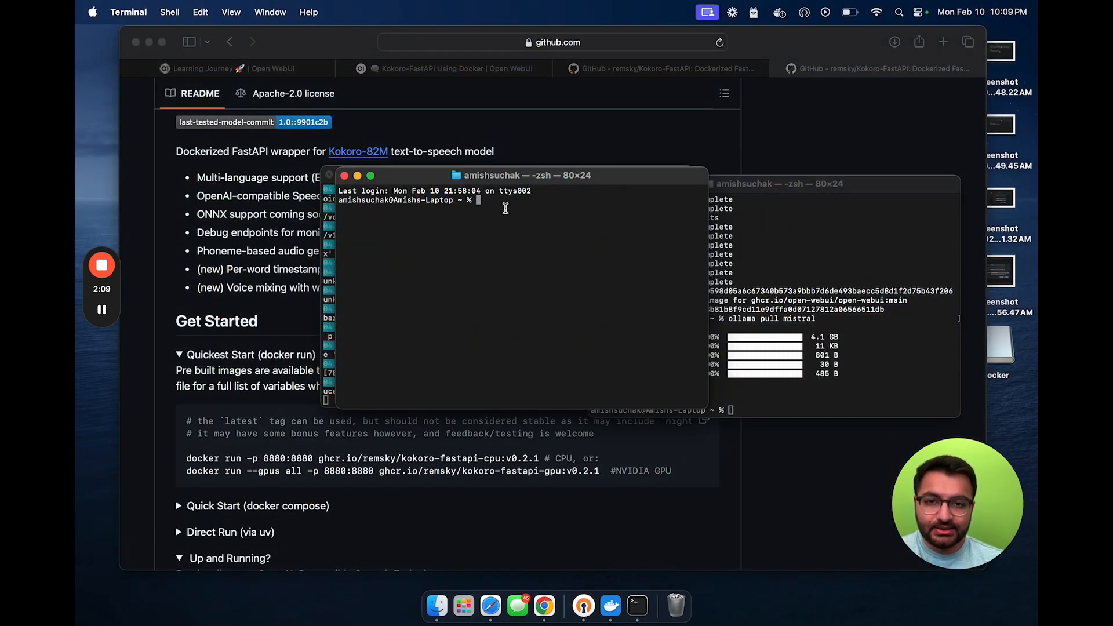
{"action": "type", "text": "docker run -p 8880:8880 ghcr.io/remsky/kokoro-fastapi-cpu:v0.2.1"}
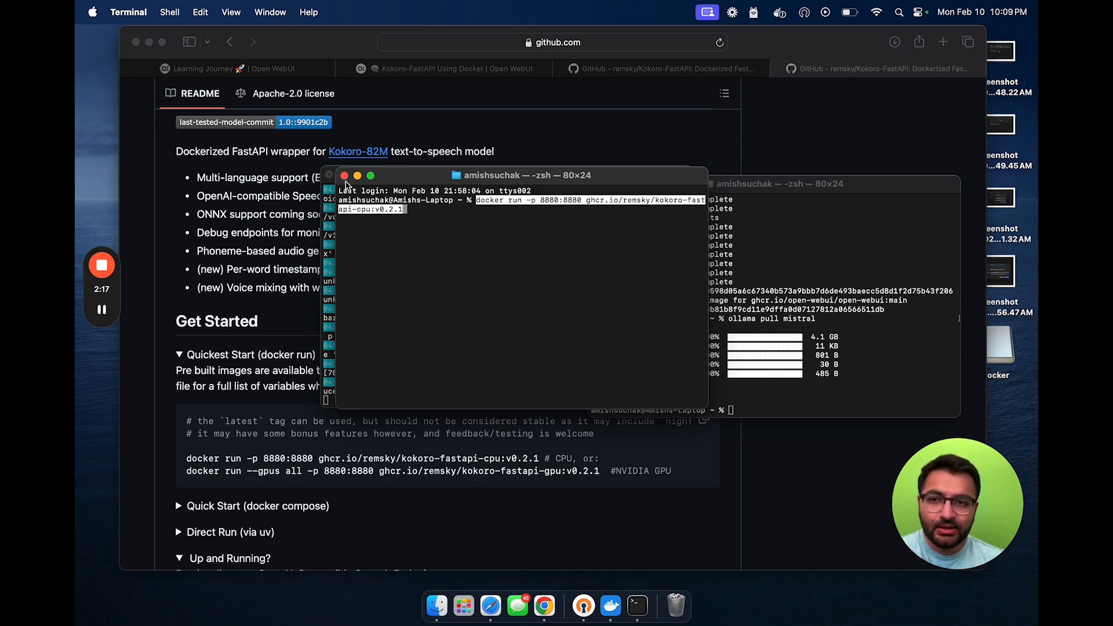
{"action": "key", "text": "Return"}
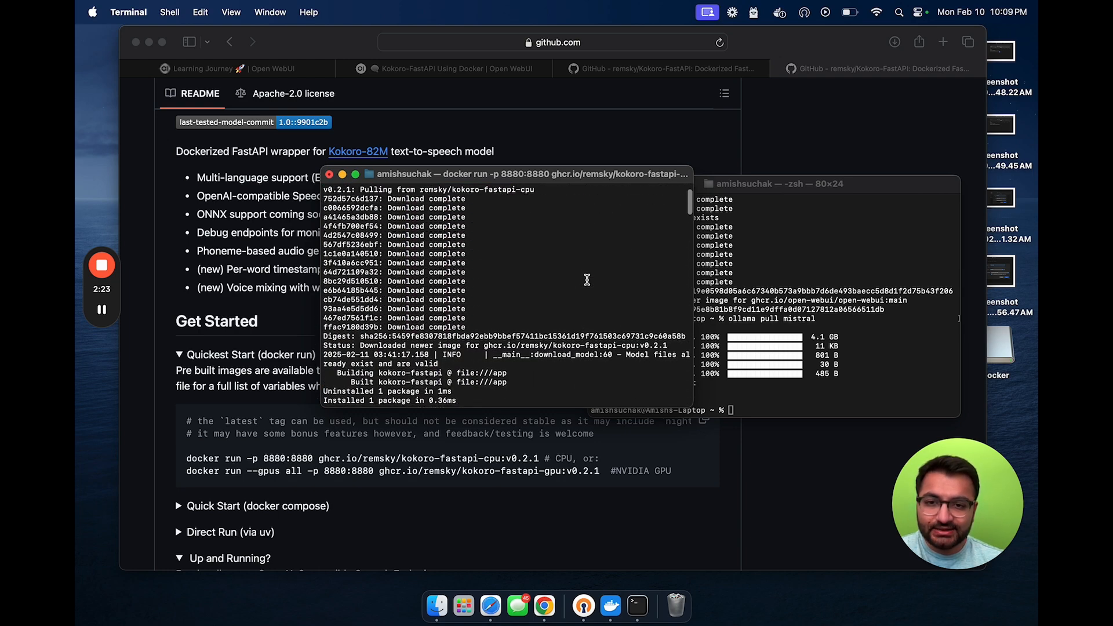
{"action": "left_click", "coordinate": [226, 68]}
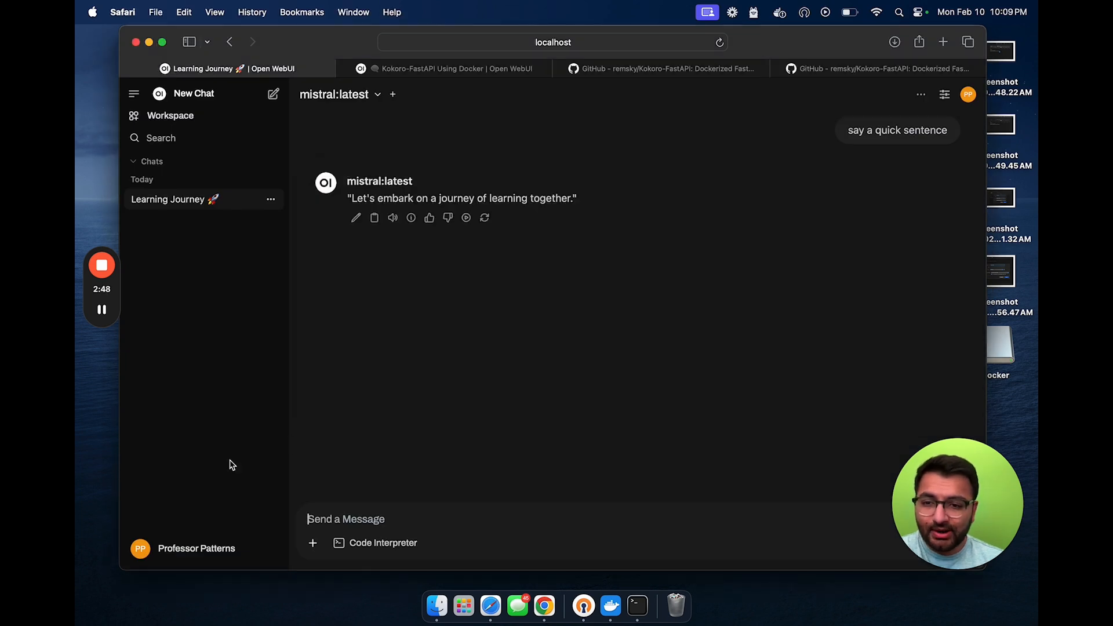
In admin Audio settings, reveal the API key, replace voice pm_alex with af_sky, and save.
{"action": "left_click", "coordinate": [197, 548]}
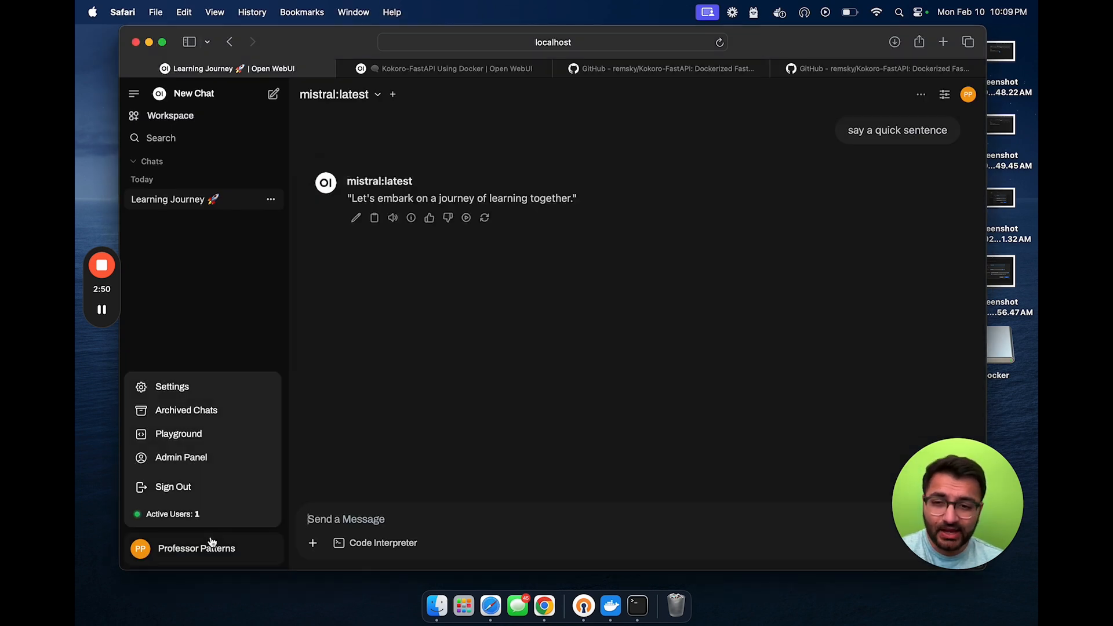
{"action": "left_click", "coordinate": [181, 457]}
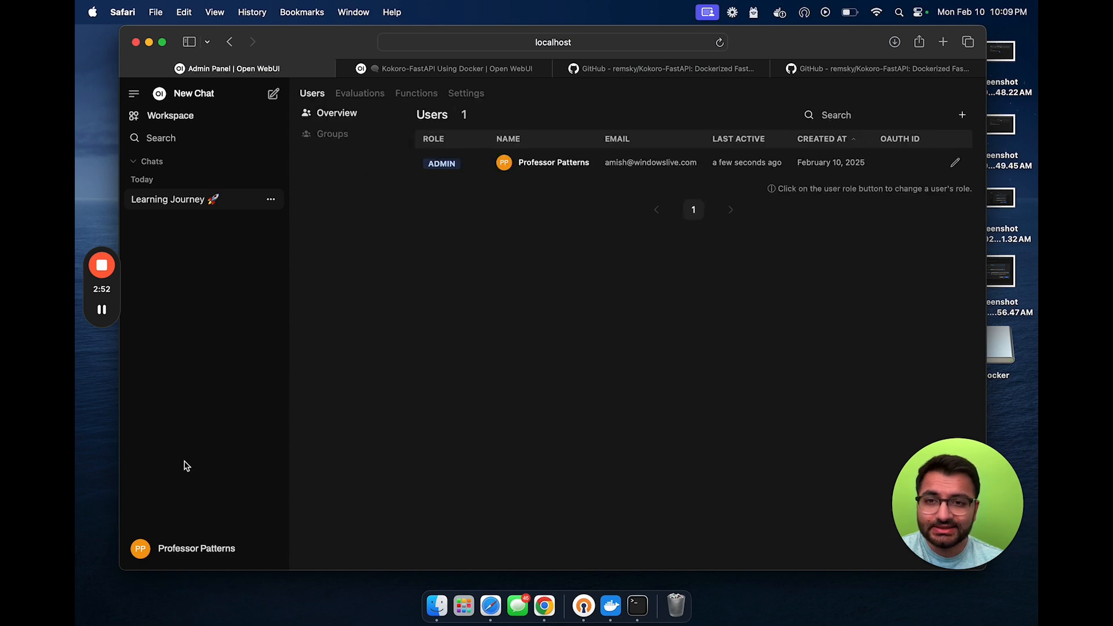
{"action": "left_click", "coordinate": [466, 93]}
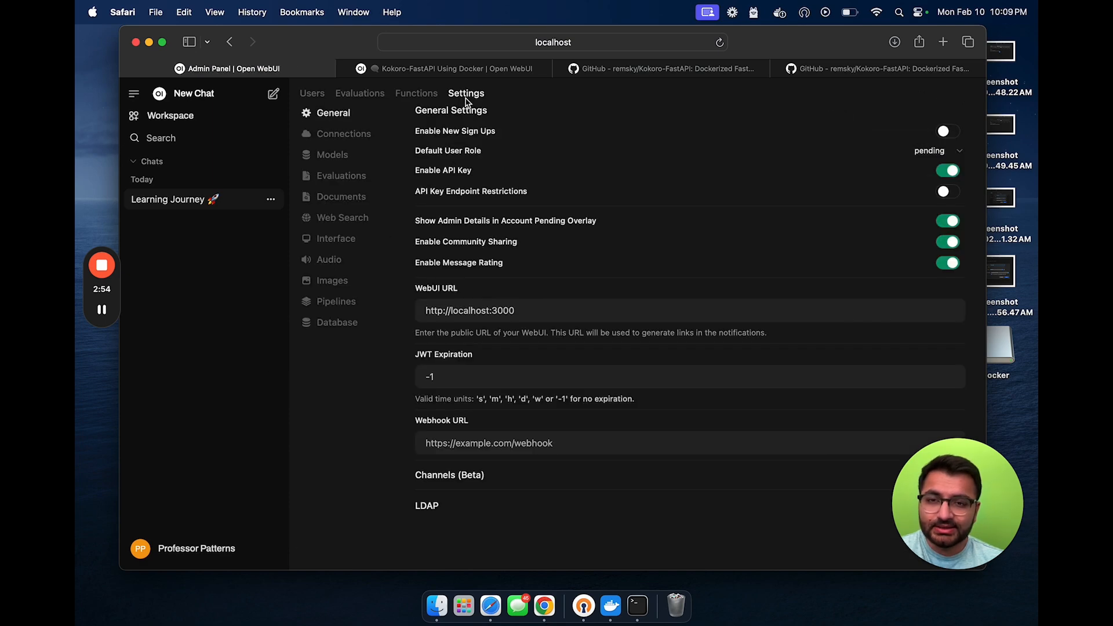
{"action": "left_click", "coordinate": [328, 259]}
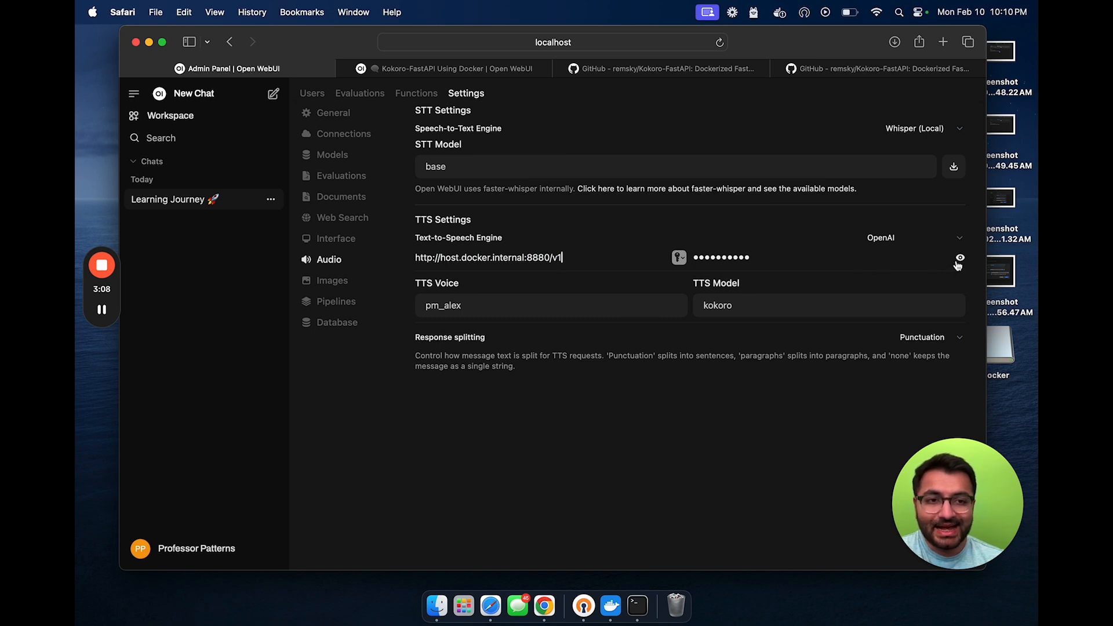
{"action": "left_click", "coordinate": [960, 258]}
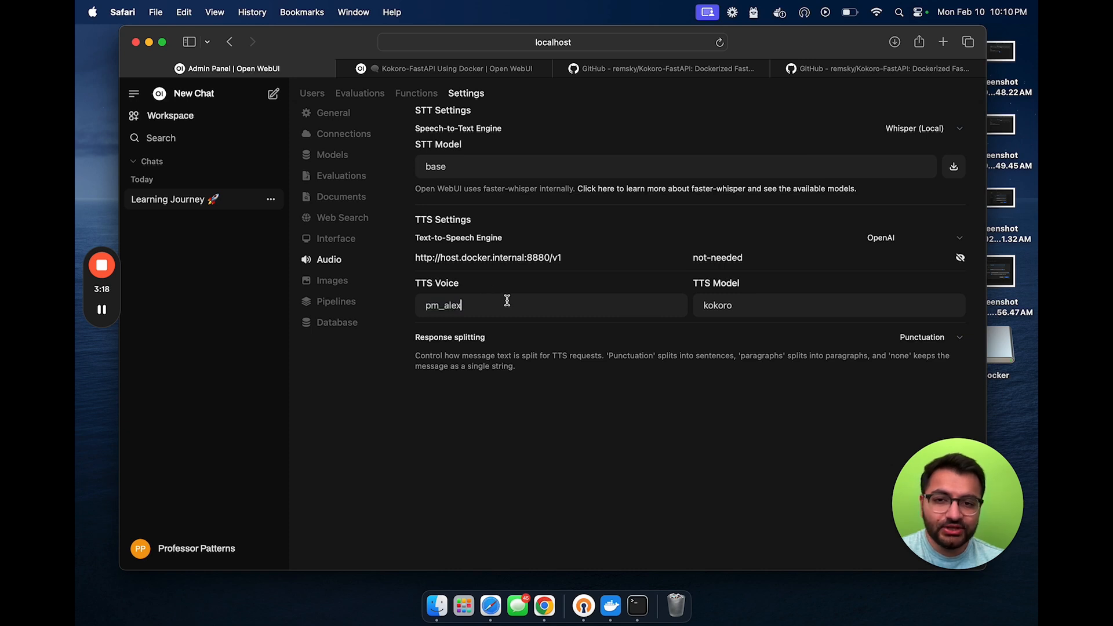
{"action": "double_click", "coordinate": [442, 305]}
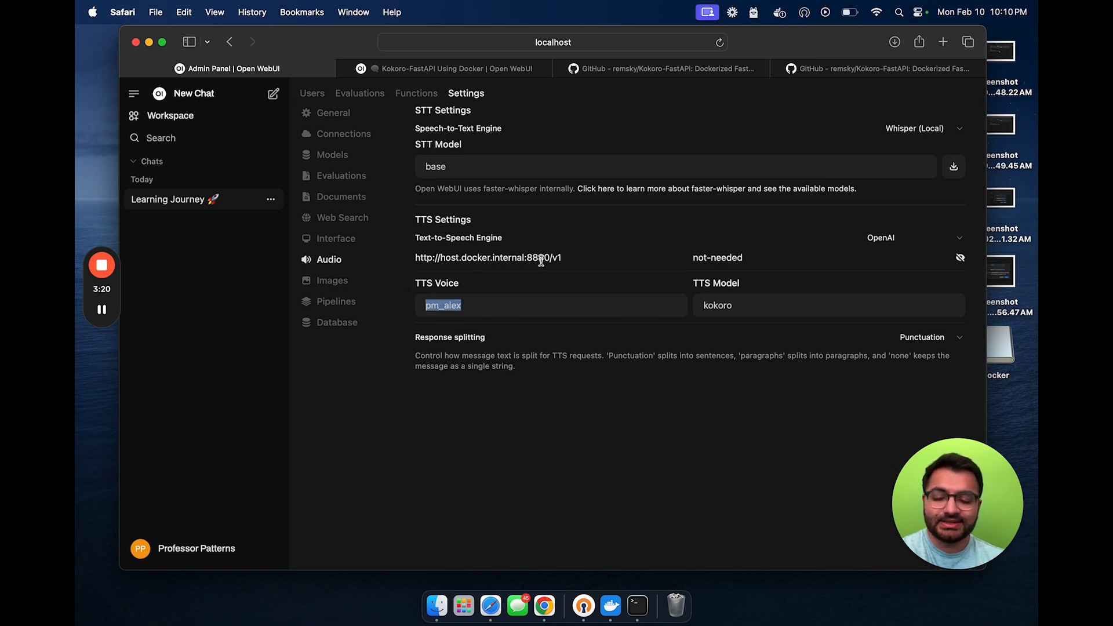
{"action": "type", "text": "af_sky"}
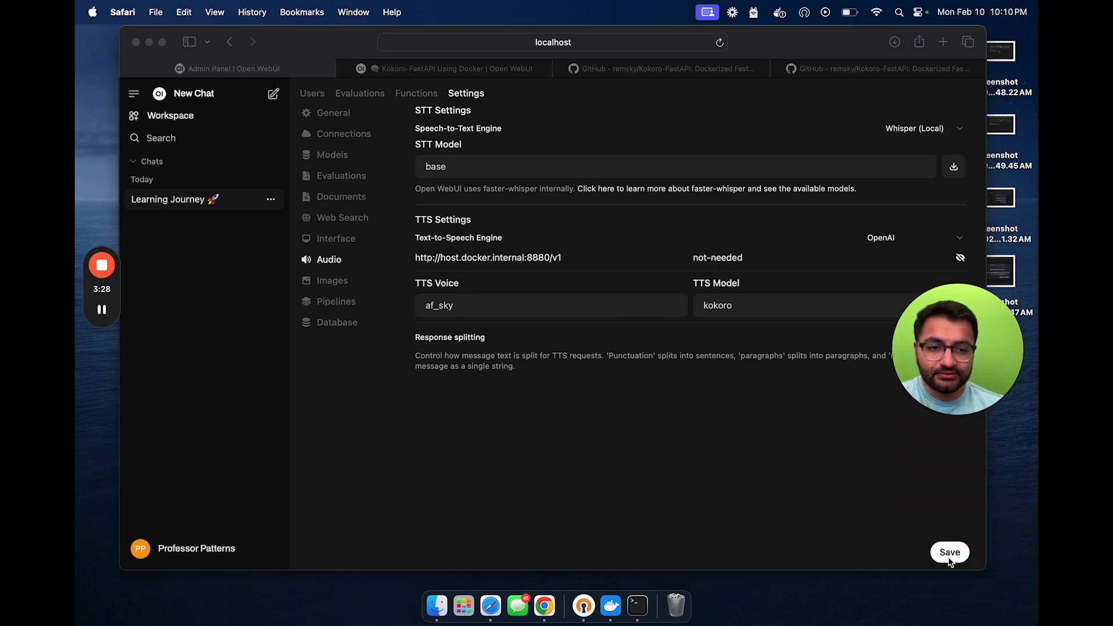
{"action": "left_click", "coordinate": [949, 551]}
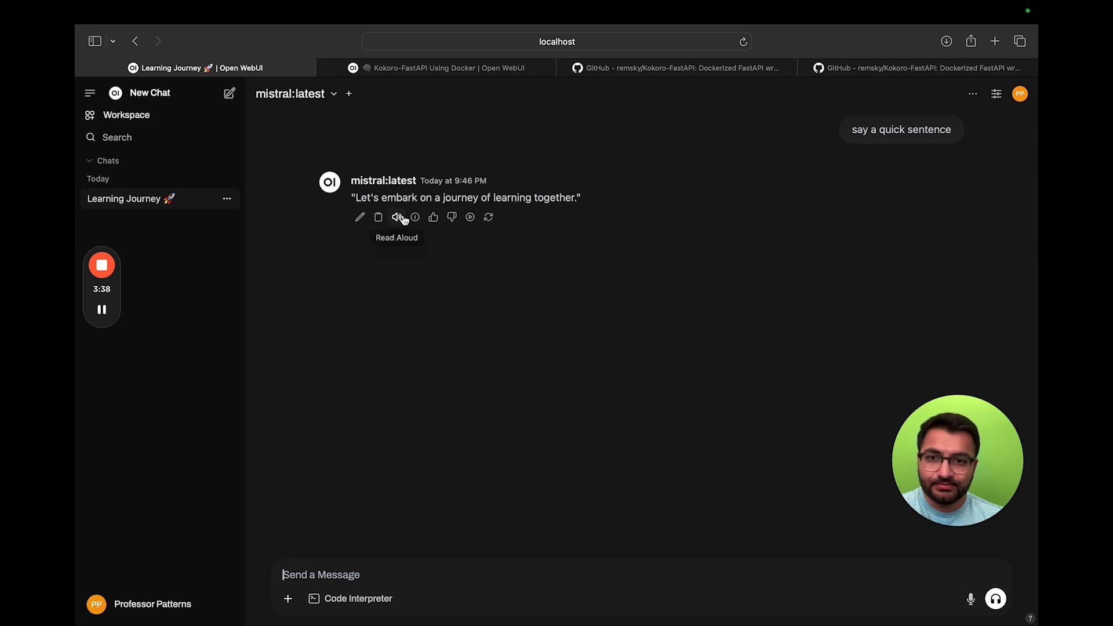
Play the assistant reply aloud, then open the account menu.
{"action": "left_click", "coordinate": [397, 217]}
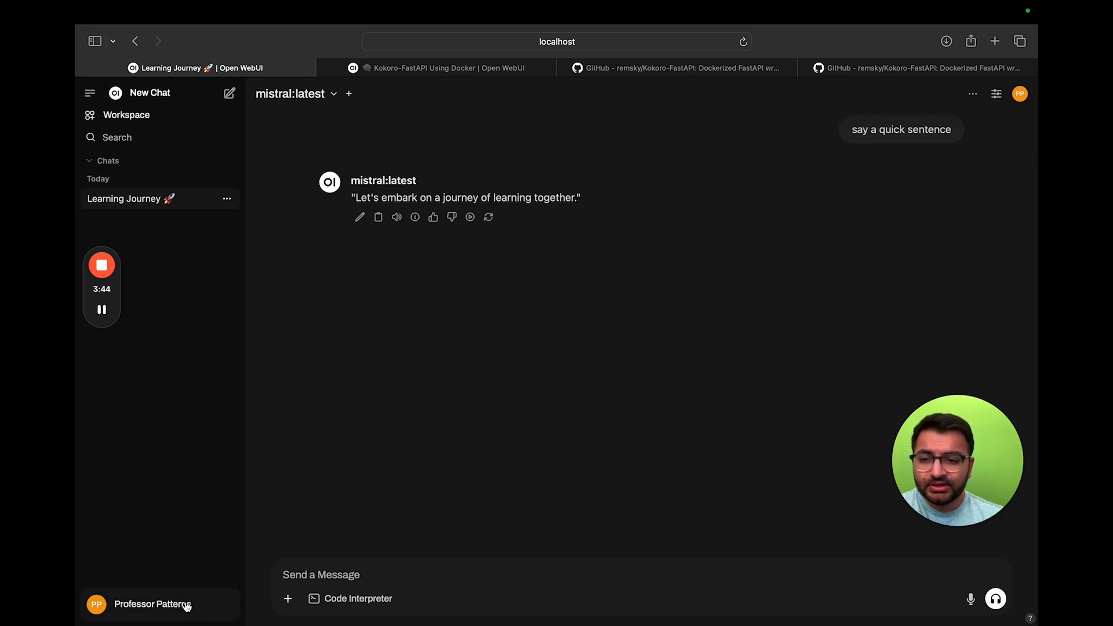
{"action": "left_click", "coordinate": [152, 604]}
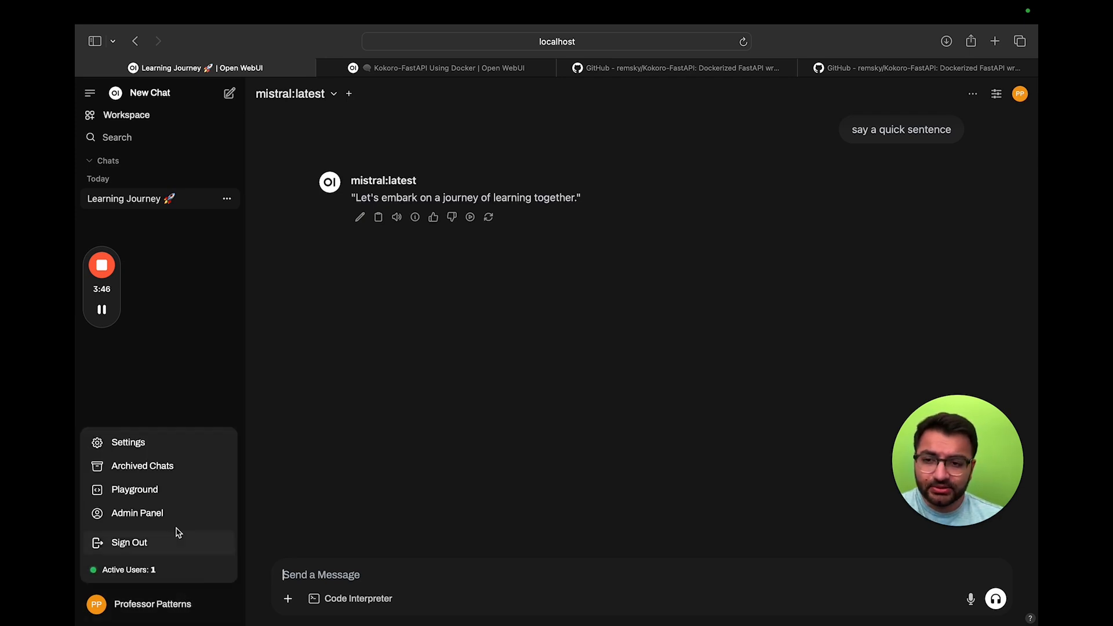
{"action": "mouse_move", "coordinate": [138, 461]}
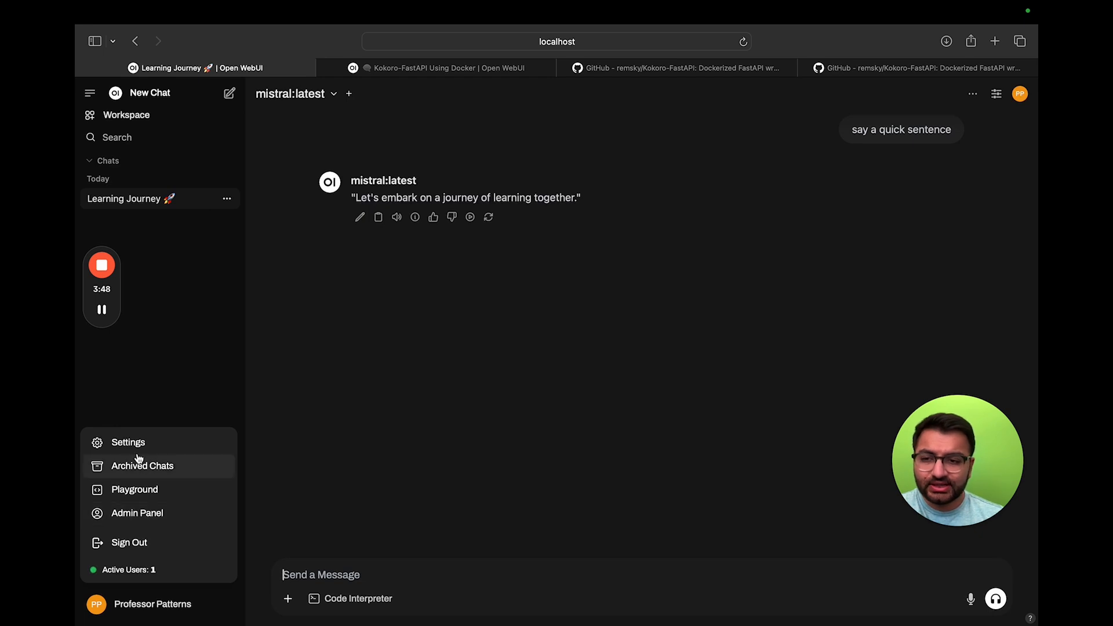
{"action": "mouse_move", "coordinate": [135, 446]}
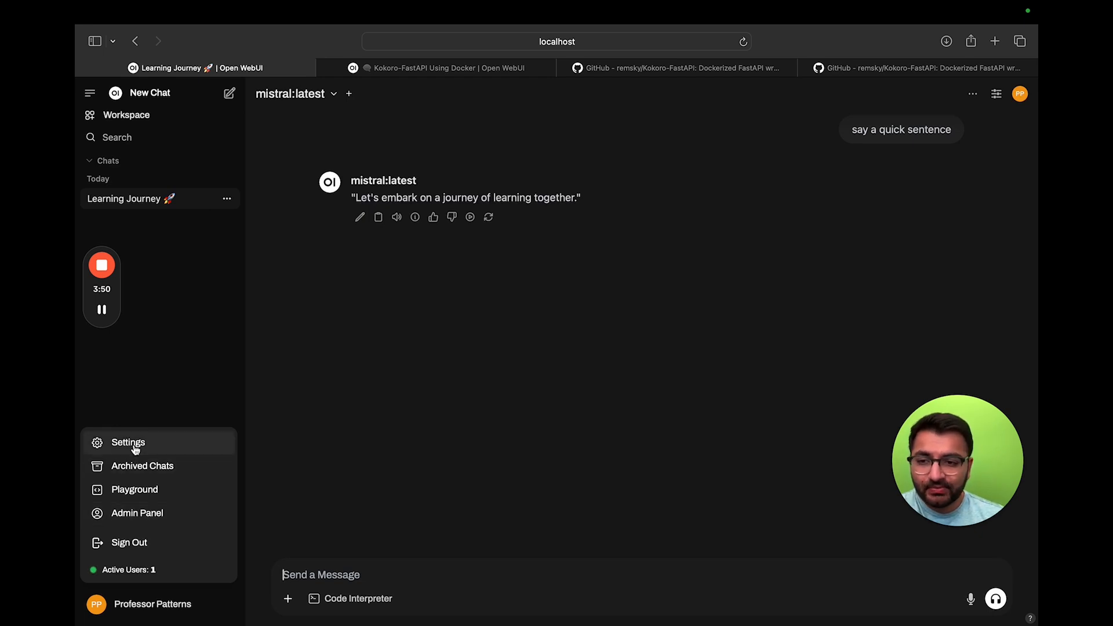
Change the admin Audio TTS voice to af and save.
{"action": "left_click", "coordinate": [137, 513]}
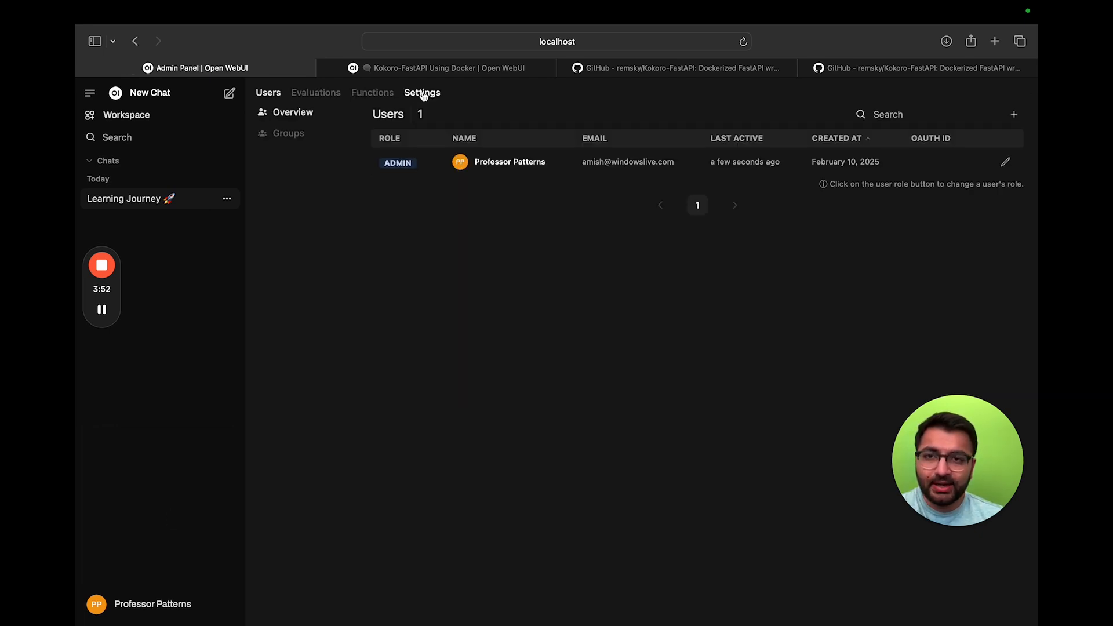
{"action": "left_click", "coordinate": [422, 93]}
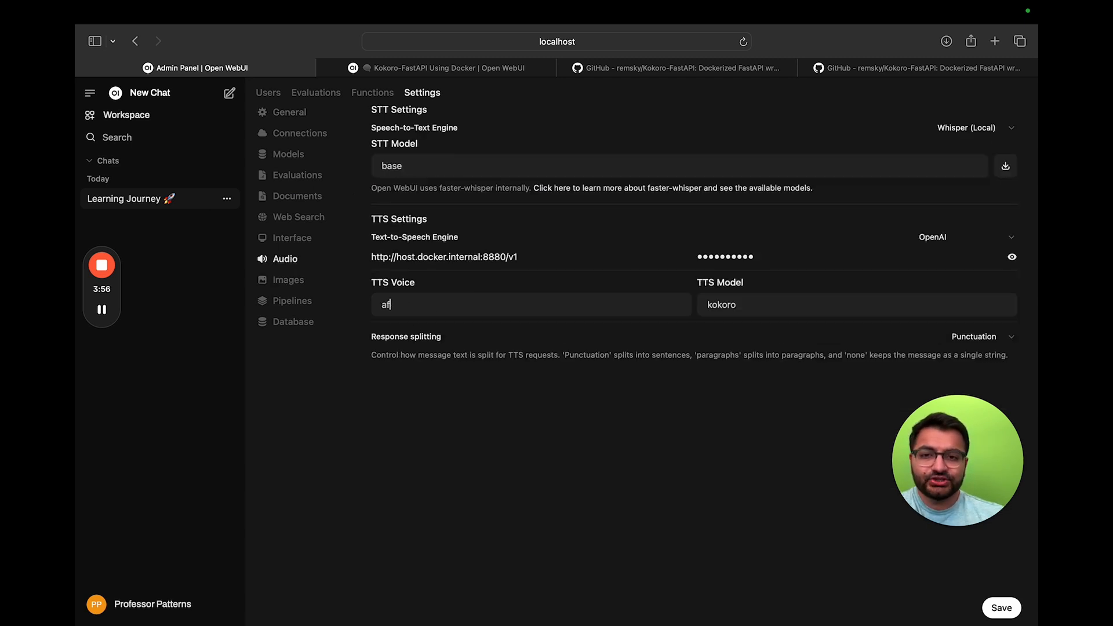
{"action": "mouse_move", "coordinate": [733, 472]}
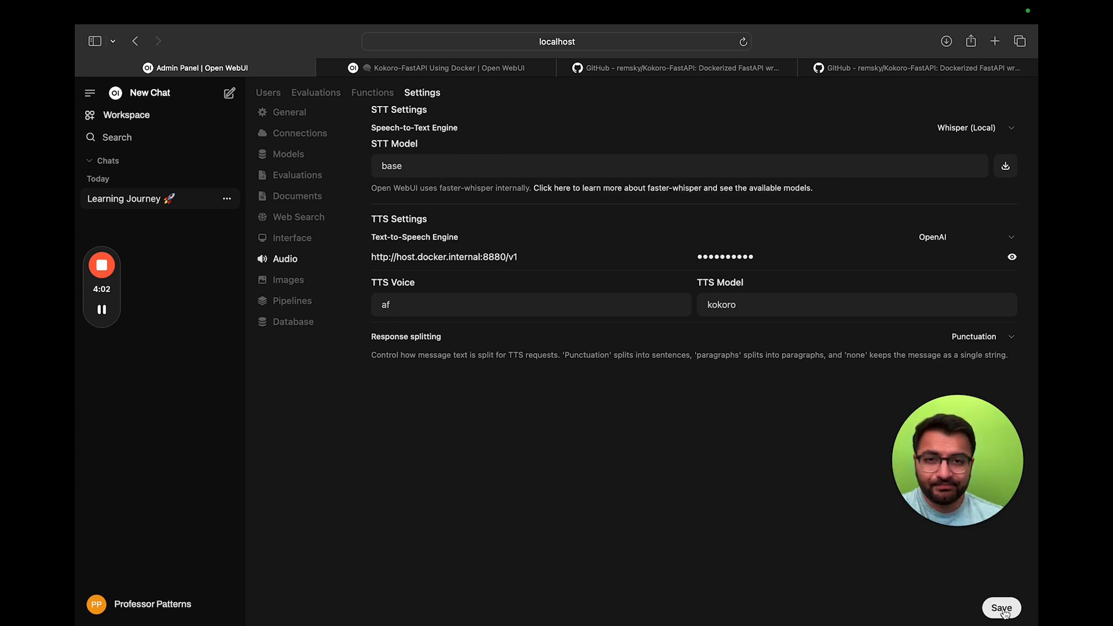
{"action": "left_click", "coordinate": [1002, 607]}
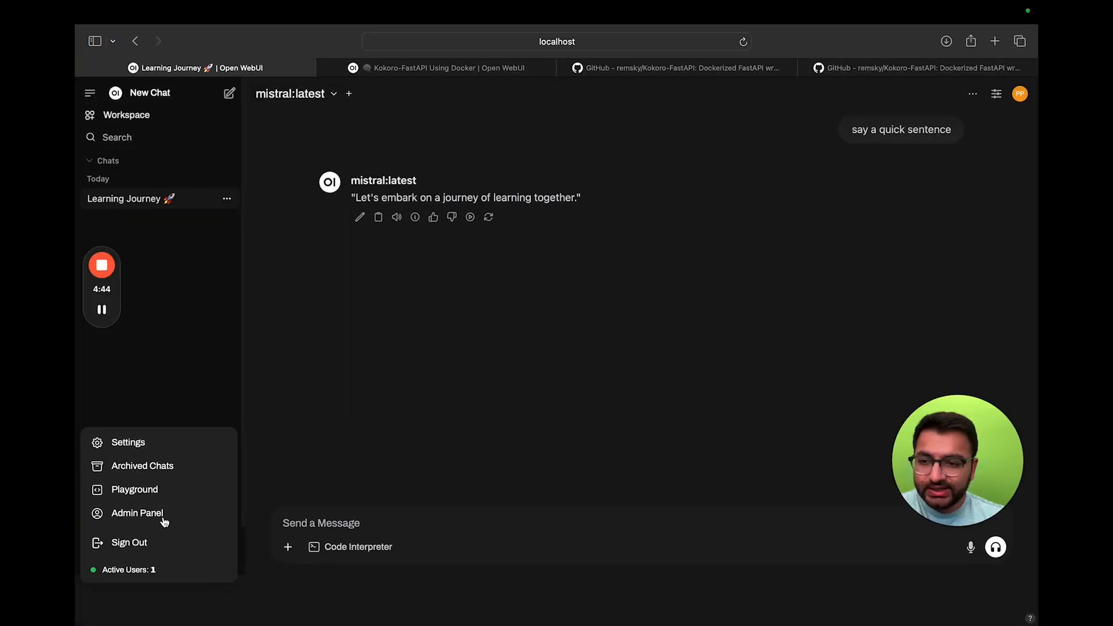
Set the admin Audio TTS voice to bm_fable and save.
{"action": "left_click", "coordinate": [137, 513]}
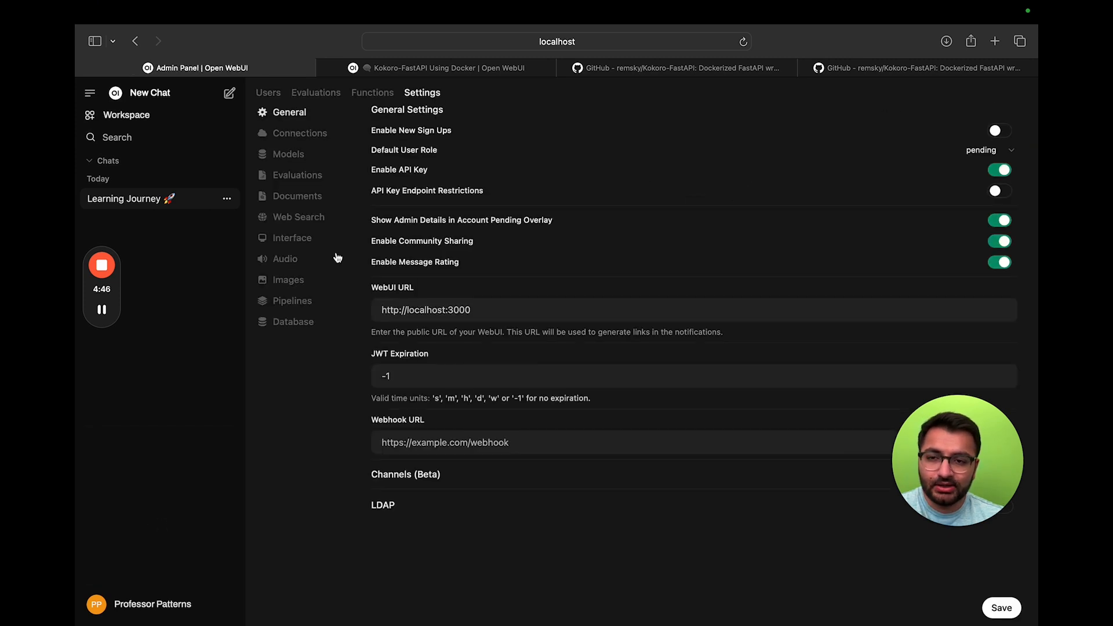
{"action": "left_click", "coordinate": [285, 258]}
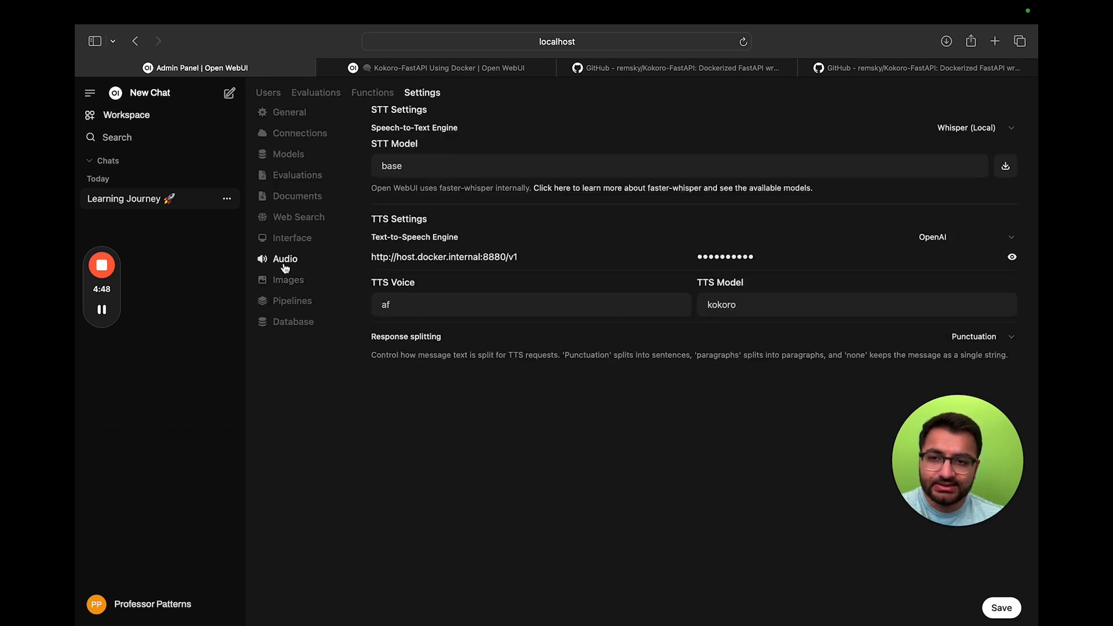
{"action": "type", "text": "bm_fable"}
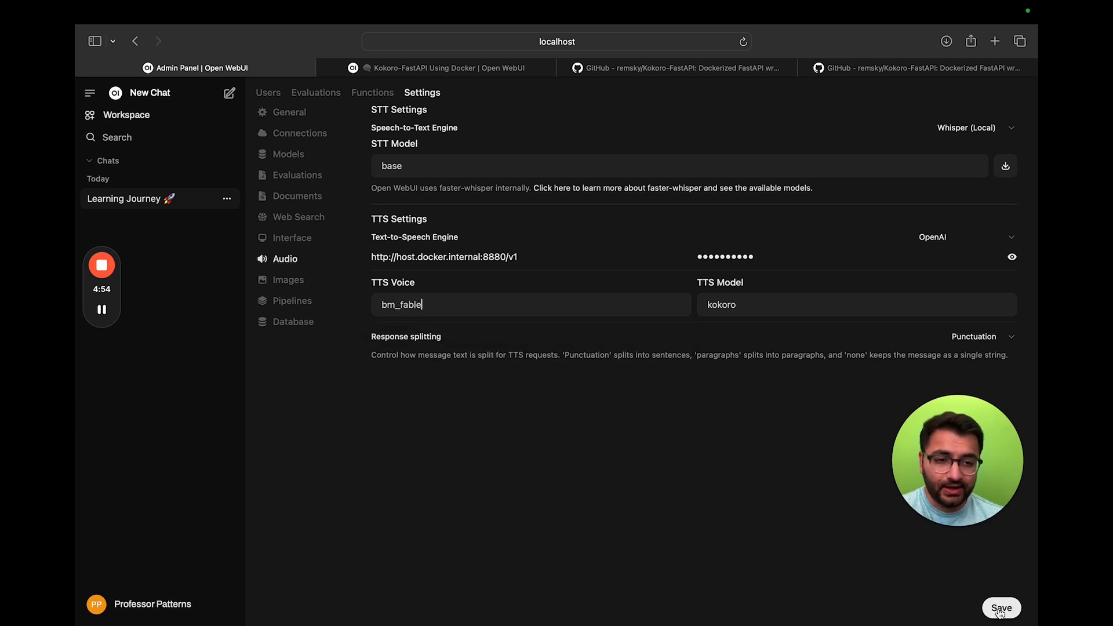
{"action": "left_click", "coordinate": [1001, 607]}
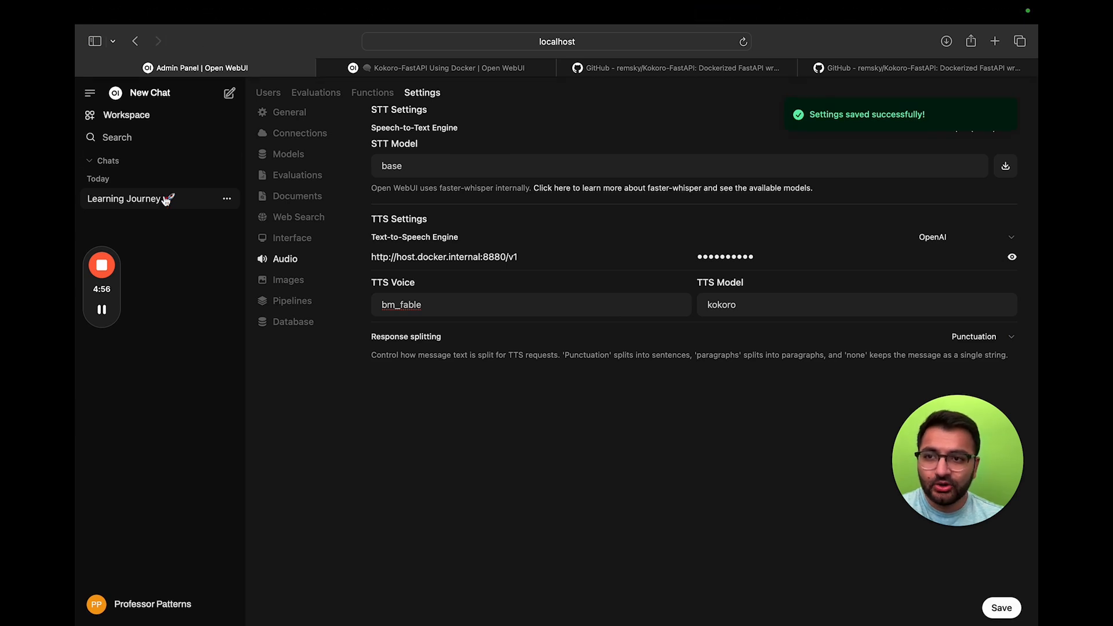
Reopen the Learning Journey chat from the sidebar.
{"action": "left_click", "coordinate": [123, 198]}
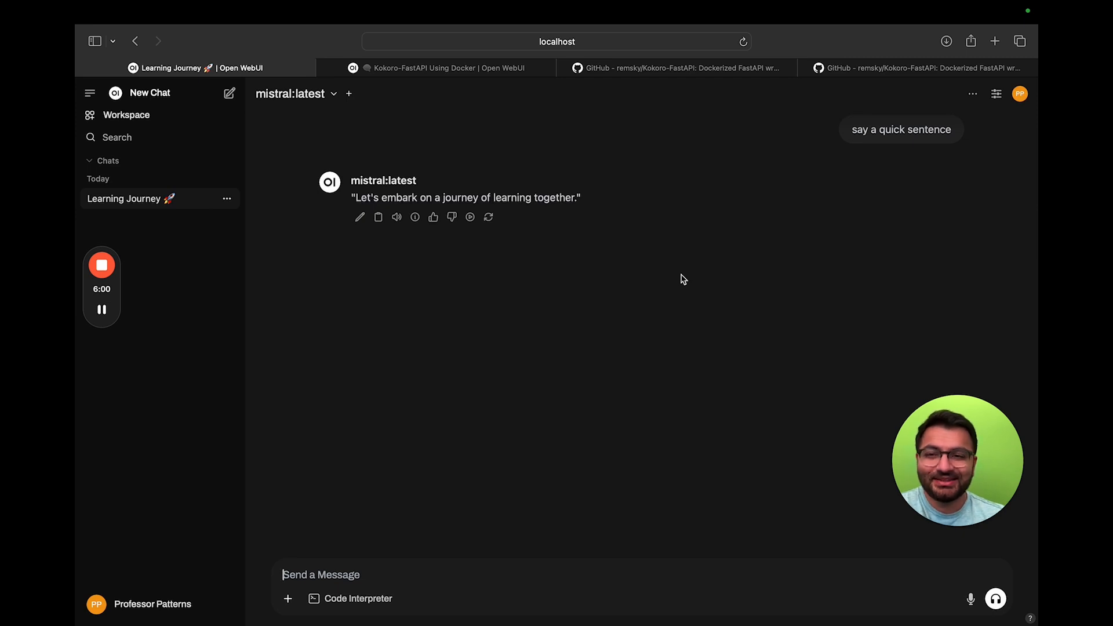
{"action": "mouse_move", "coordinate": [441, 359]}
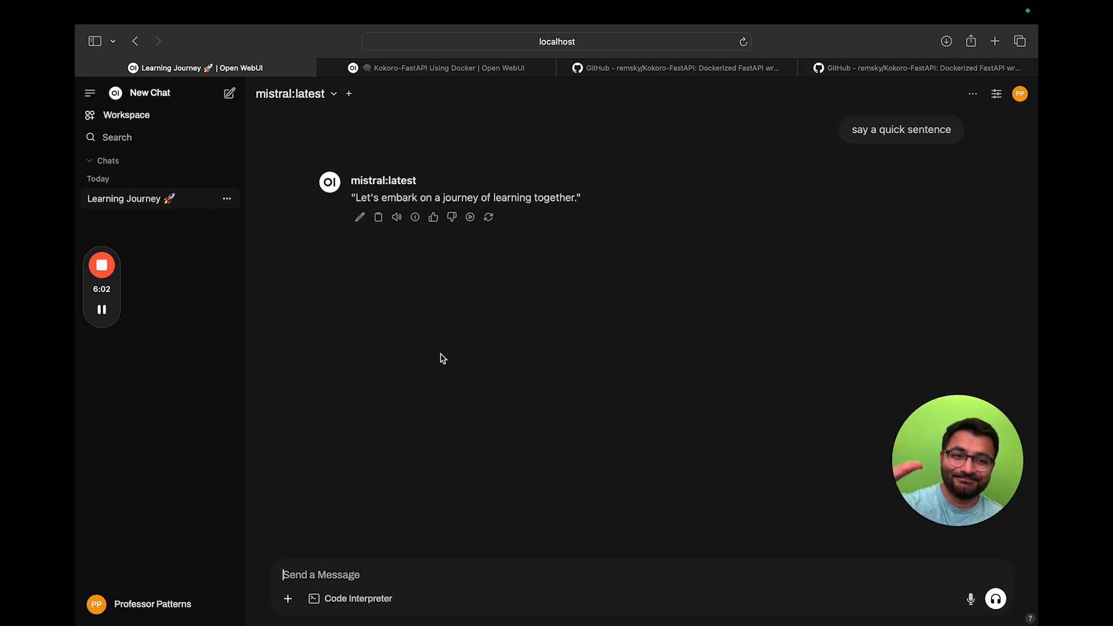